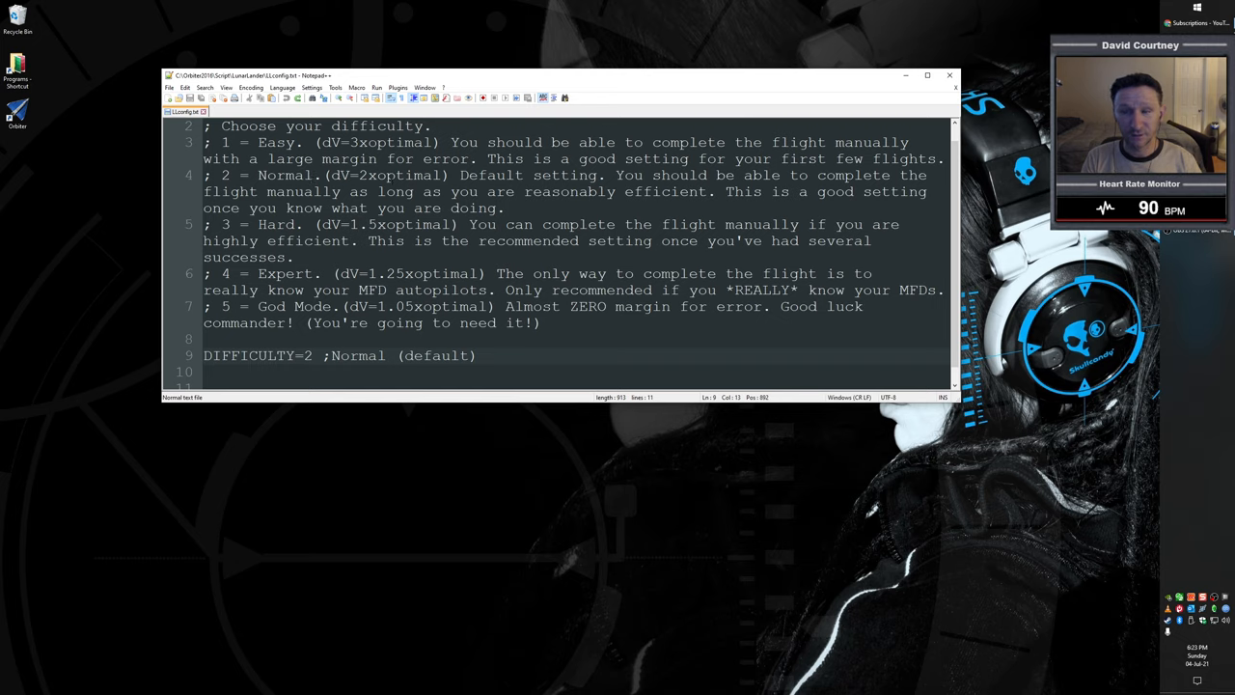
Replace the DIFFICULTY value in the lander config file with 3
click(317, 355)
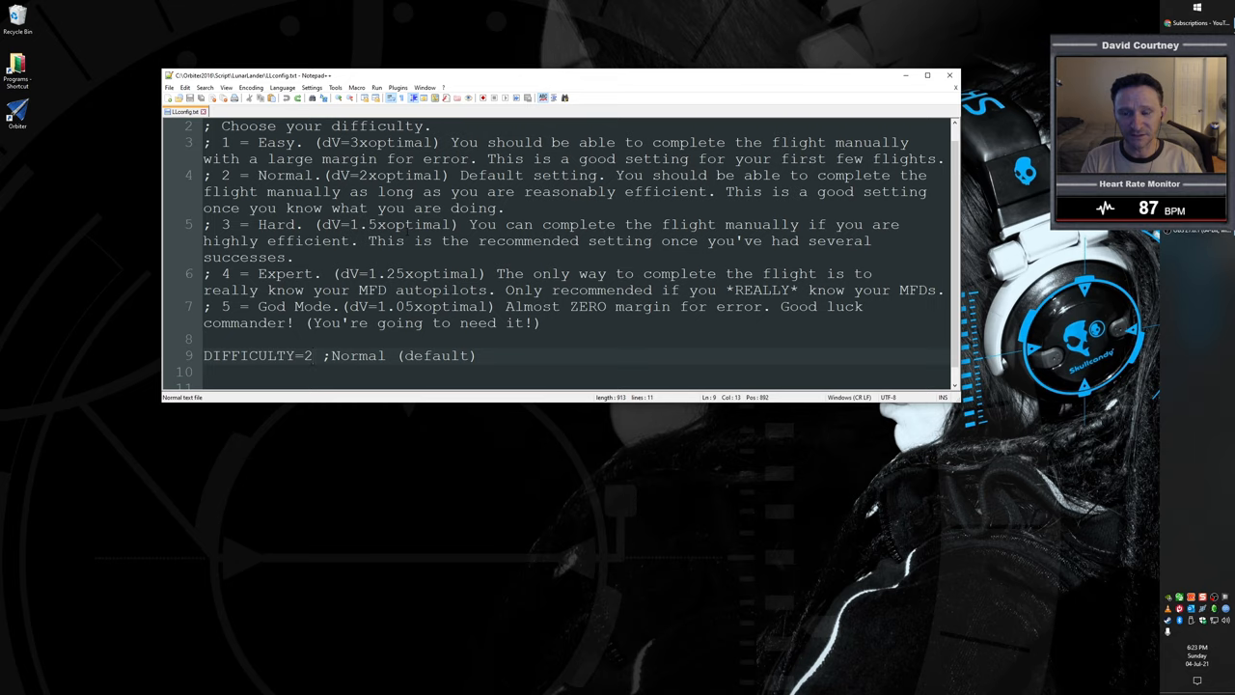
click(318, 355)
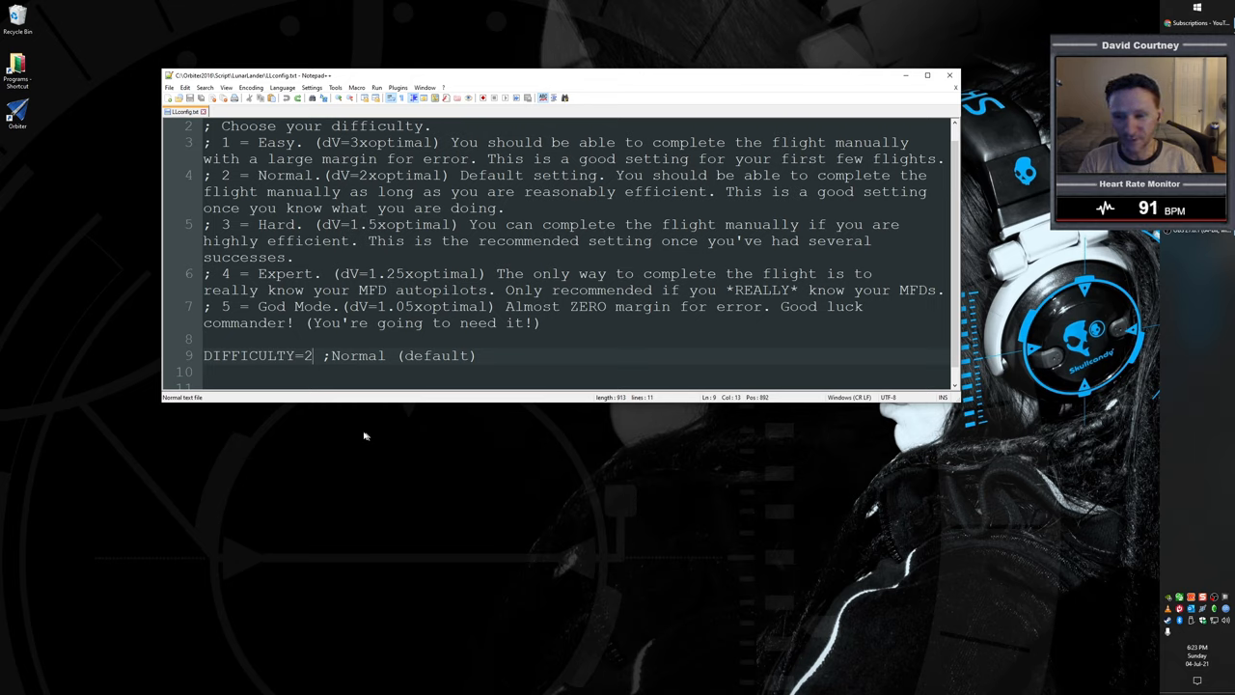
mouse_move(338, 444)
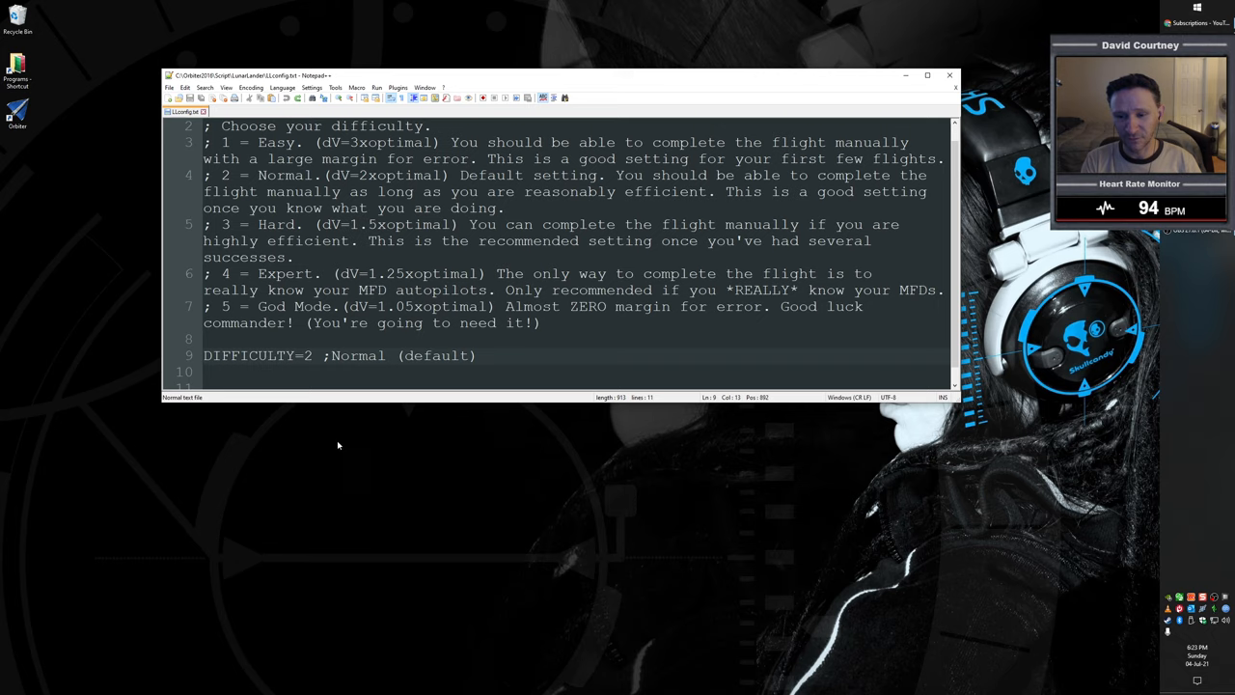
text(3)
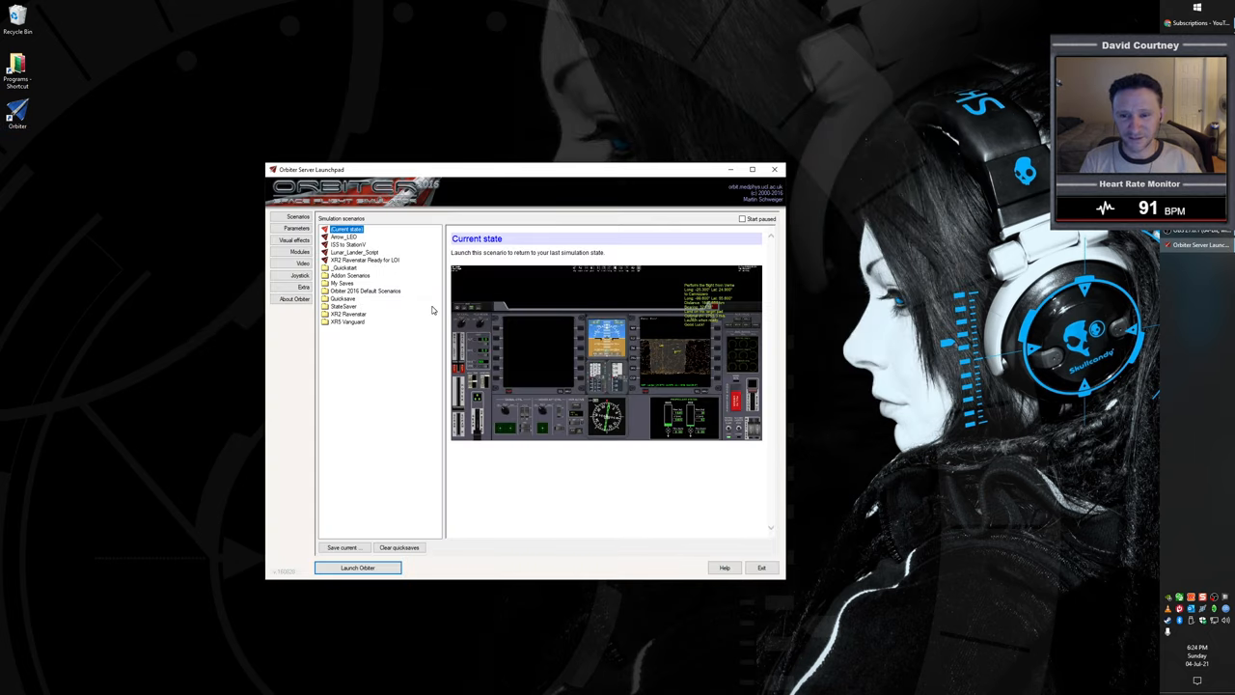
Select the lunar lander scenario and launch it in Orbiter
click(356, 251)
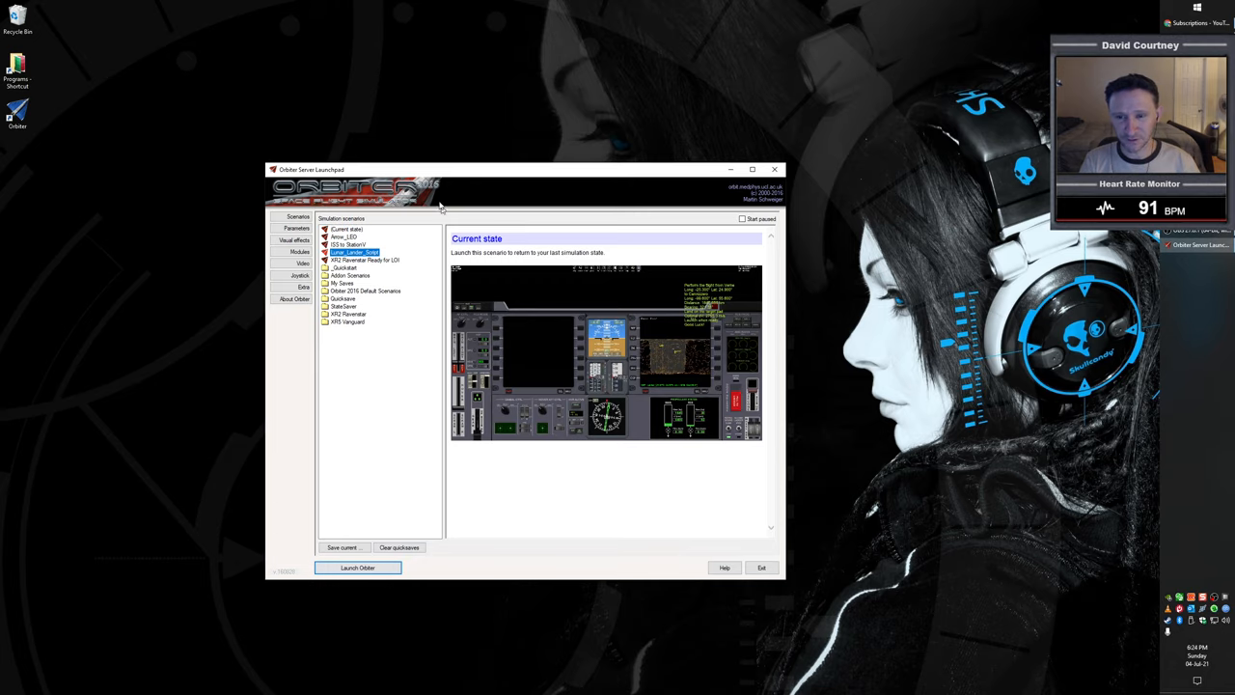
click(357, 567)
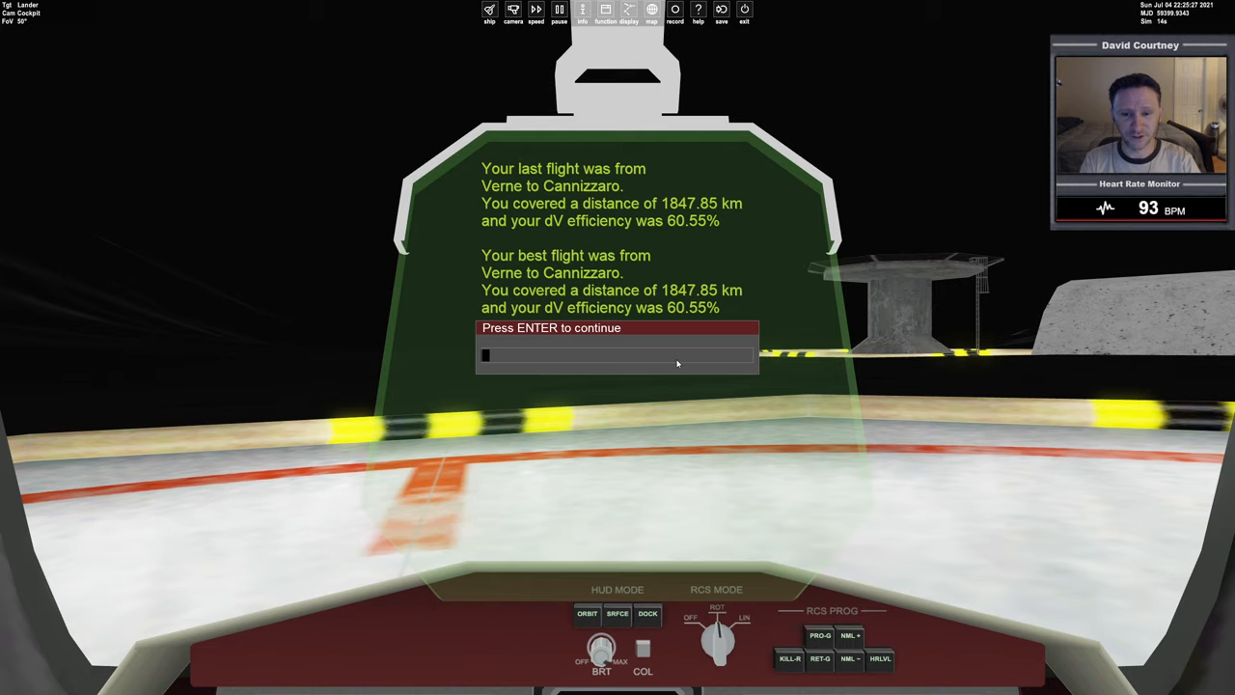
Choose option 2 to retry the last Verne-to-Cannizzaro flight and answer 1 to the daytime advance prompt
key(enter)
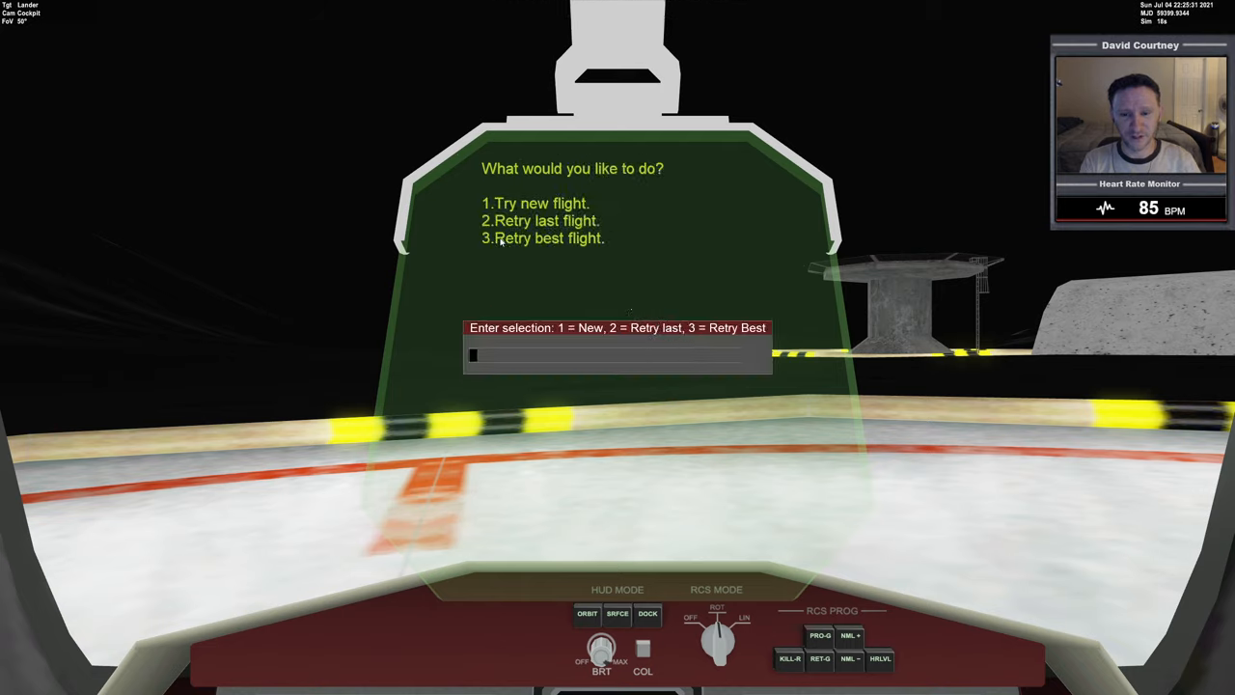
text(2)
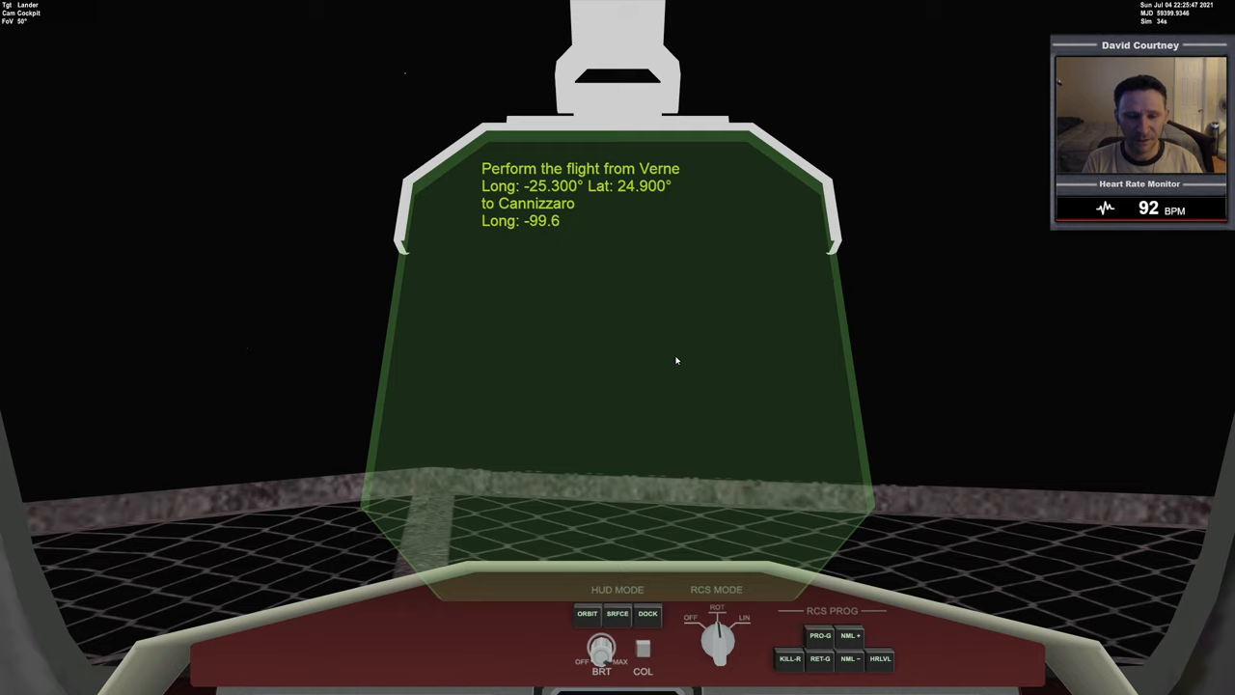
mouse_move(714, 388)
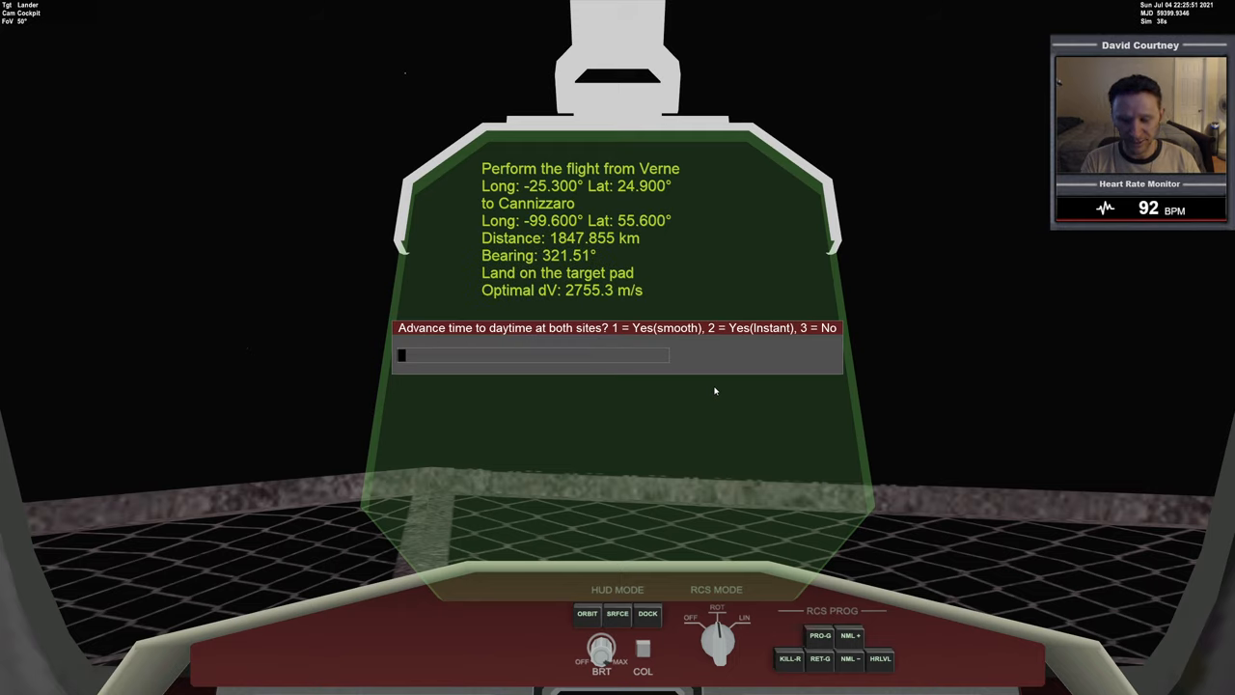
key(1)
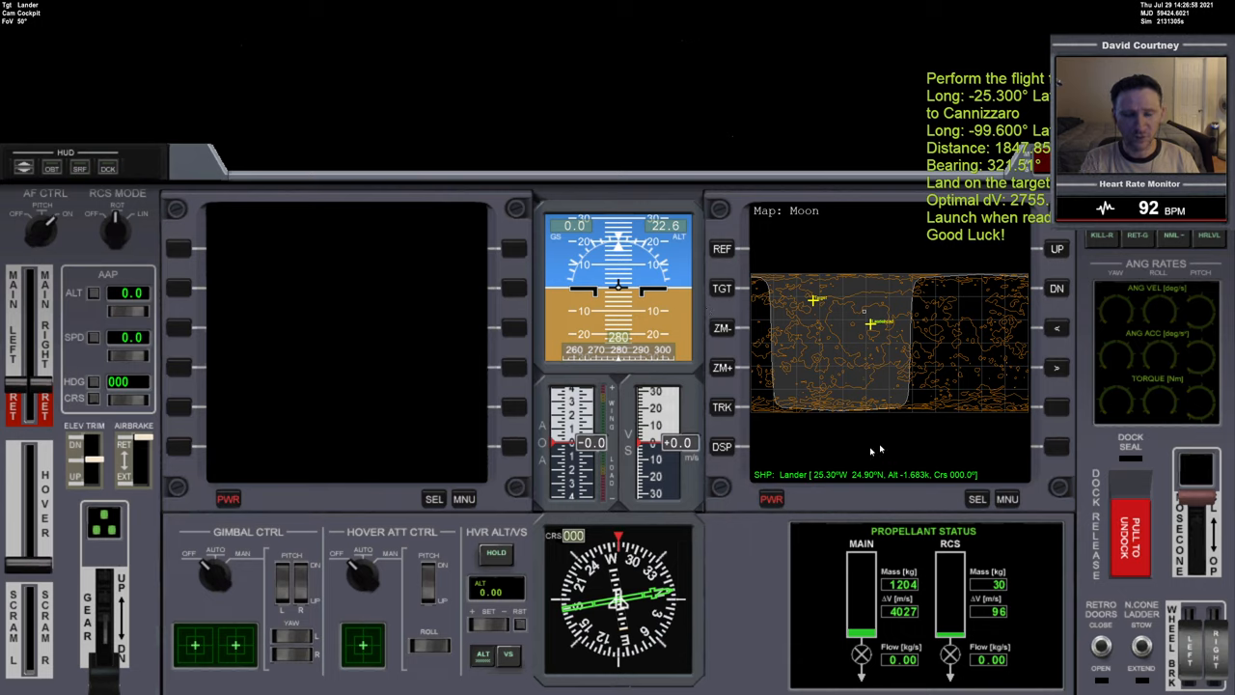
mouse_move(637, 386)
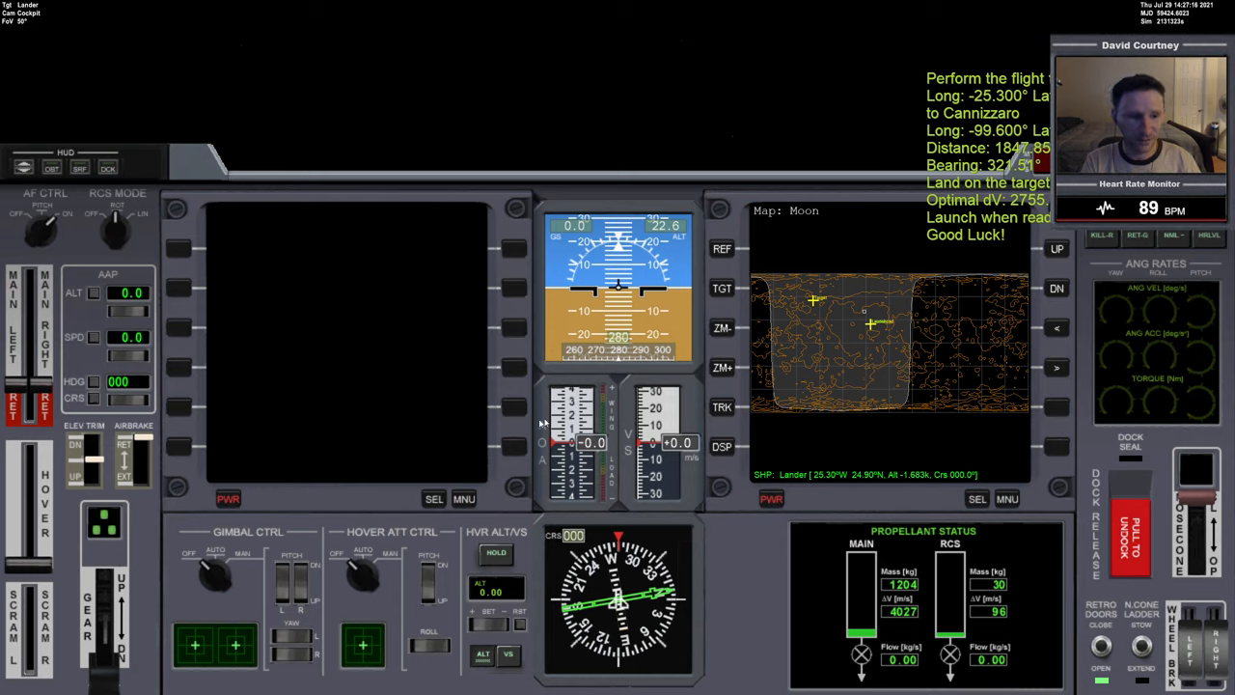
mouse_move(266, 280)
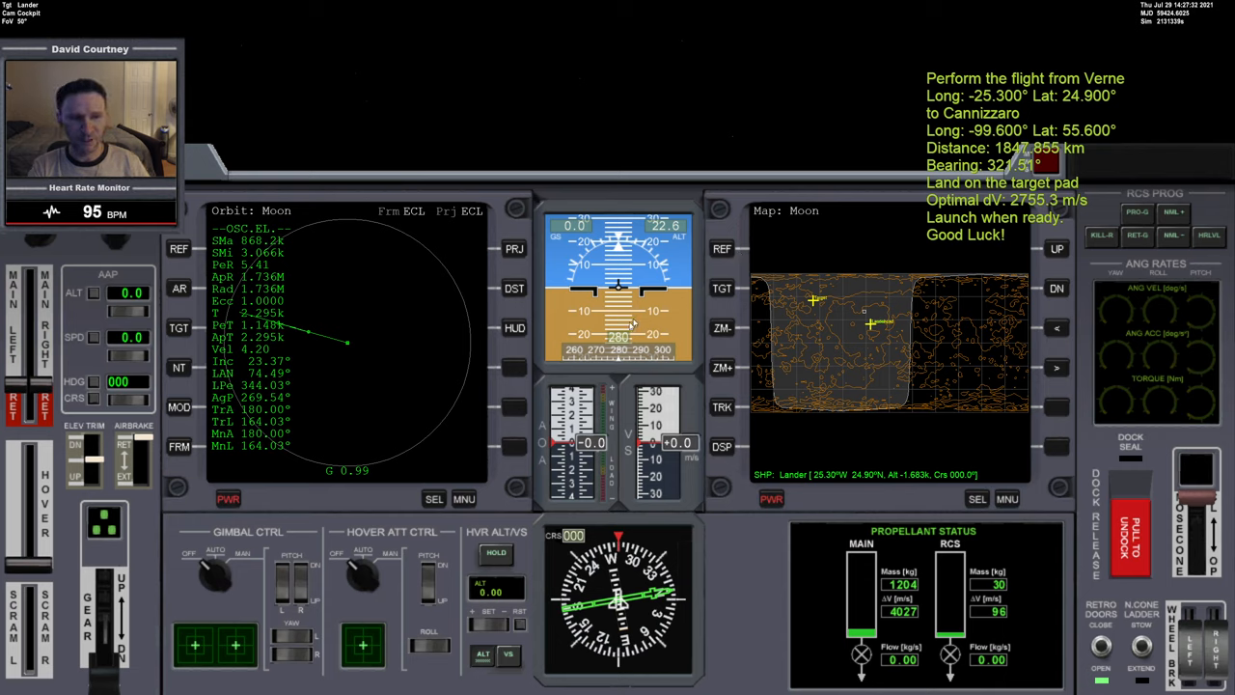
mouse_move(428, 266)
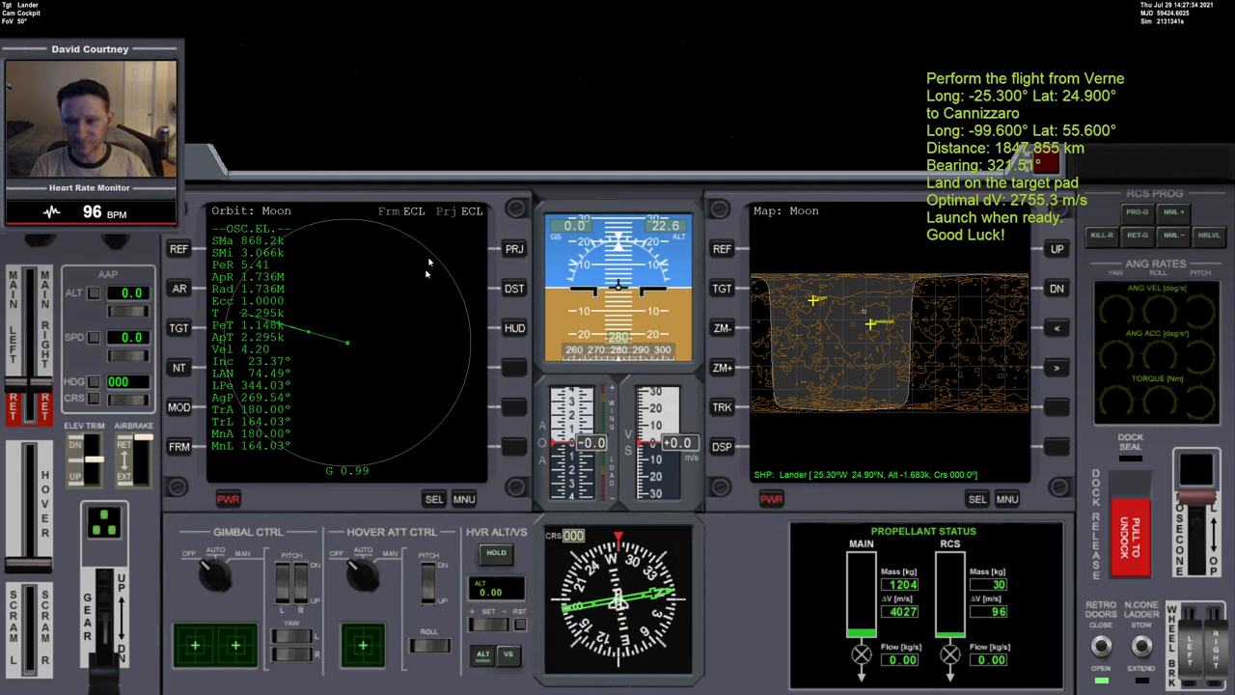
Switch the left MFD to BurnTimeMFD on the Hover engine and enter a target delta-v of 35
click(432, 498)
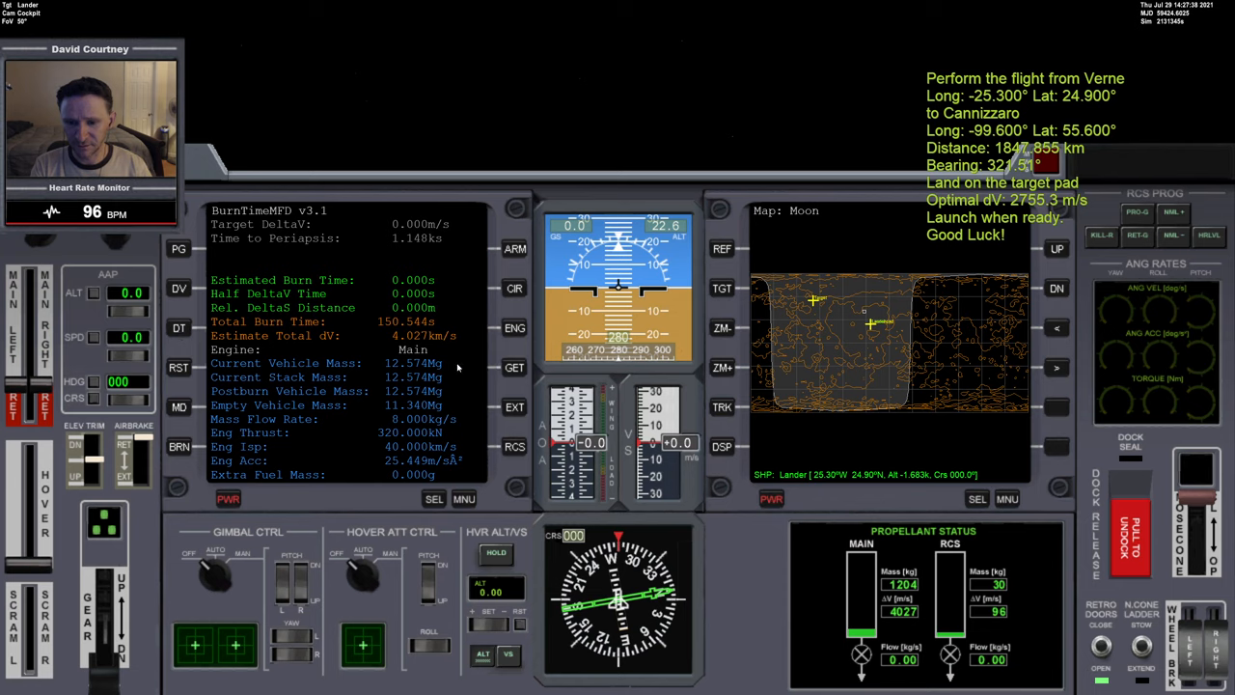
click(513, 329)
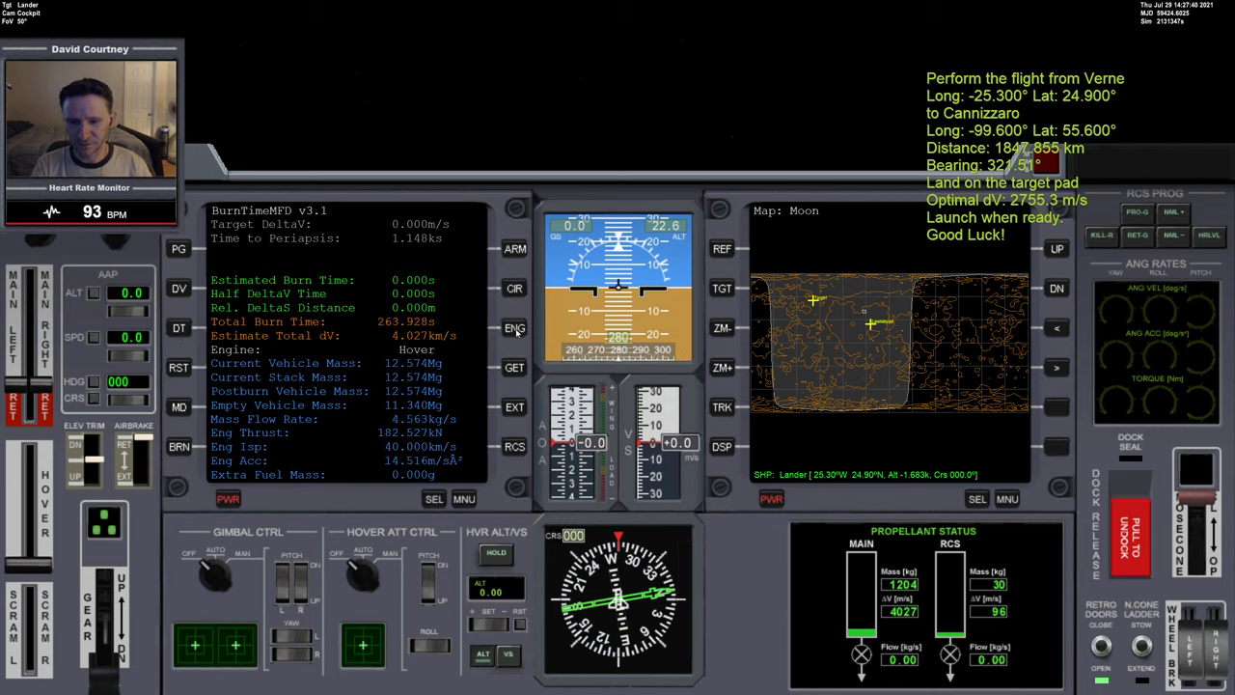
click(513, 328)
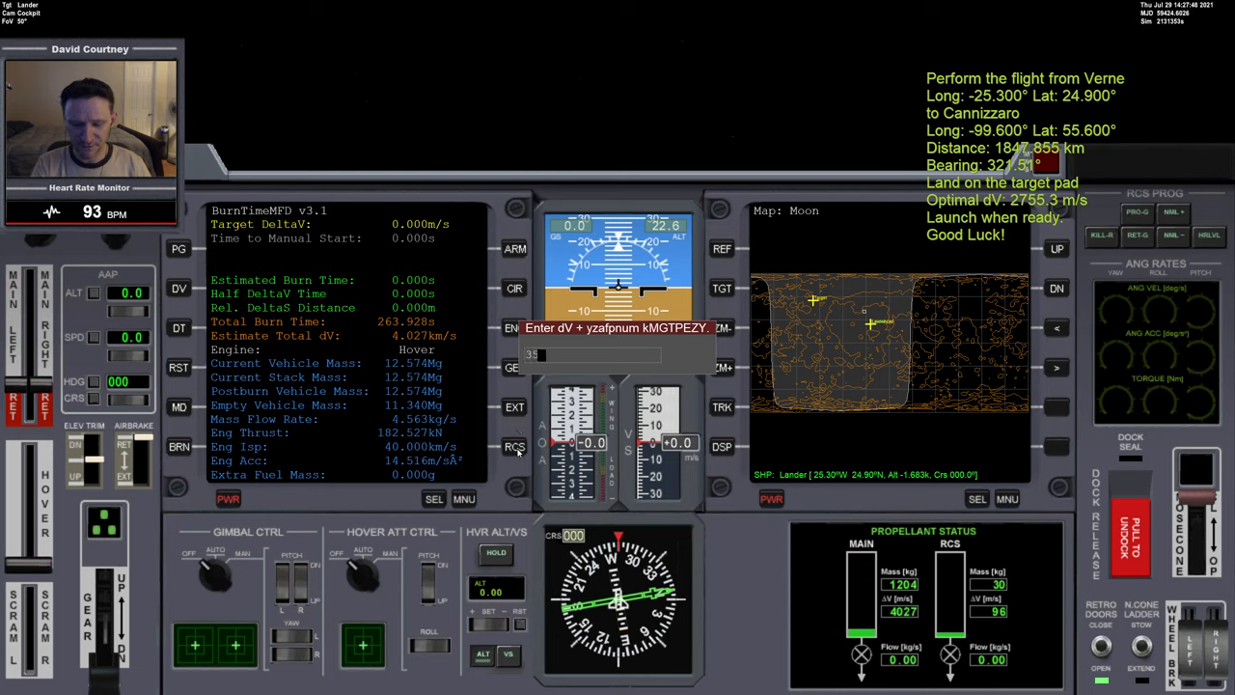
text(35)
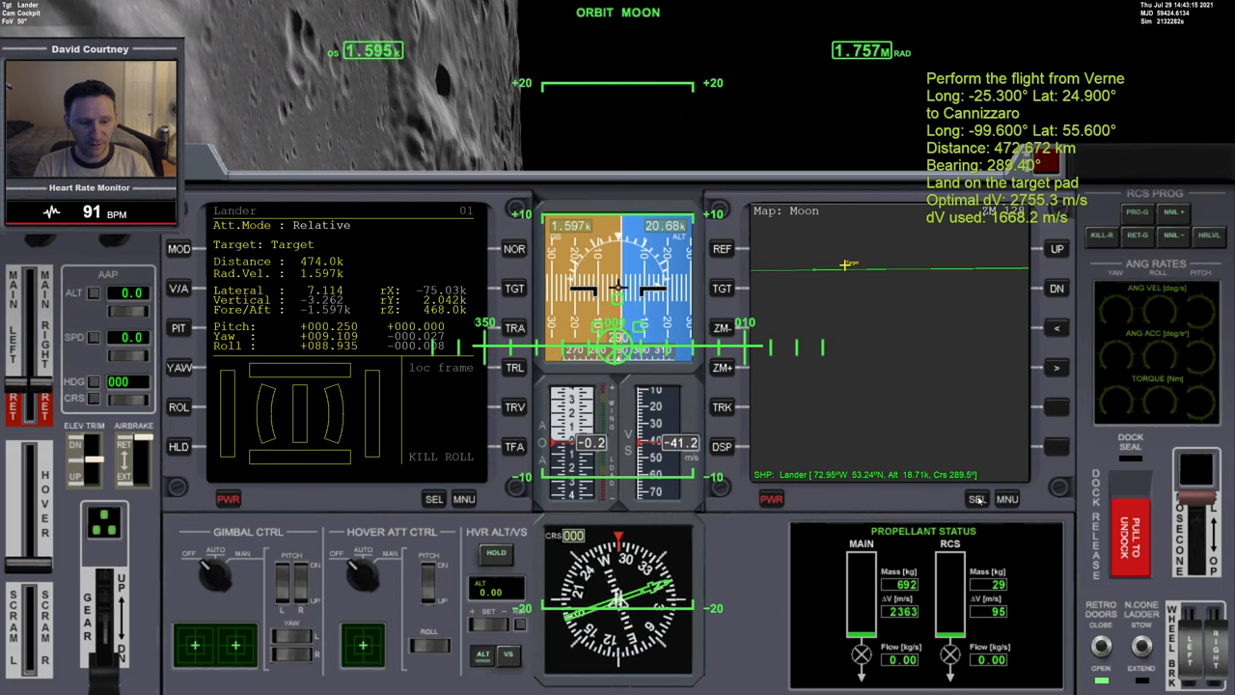
click(977, 498)
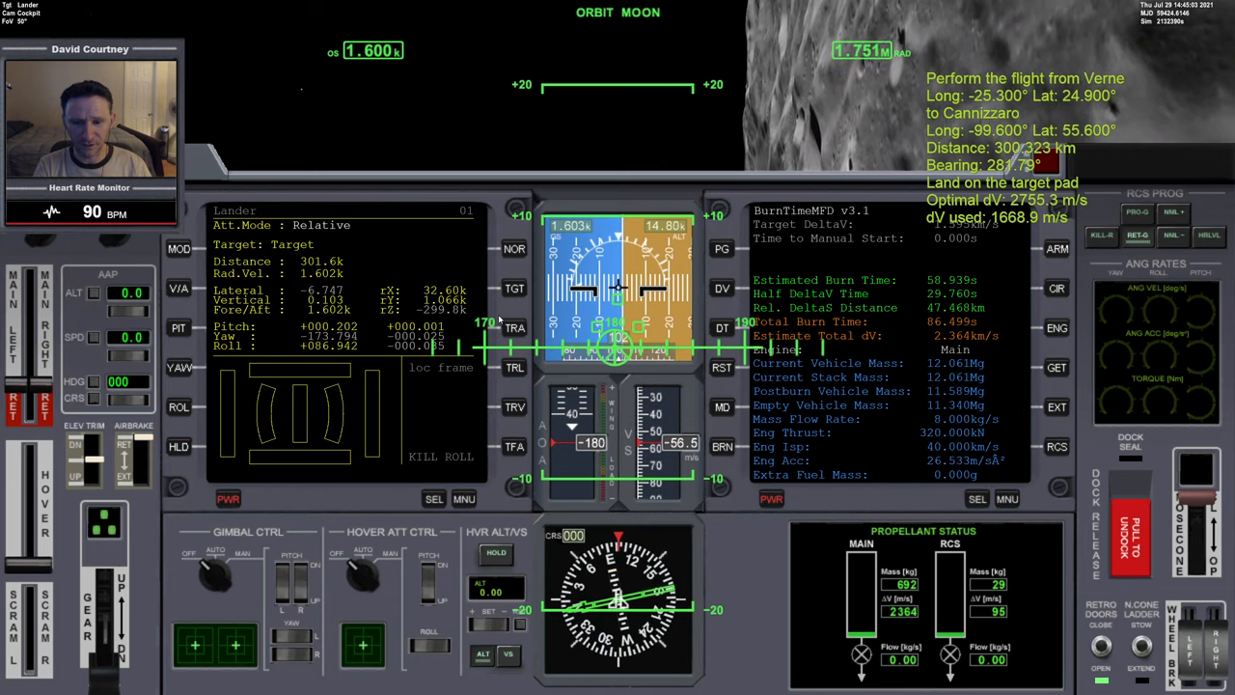
click(976, 498)
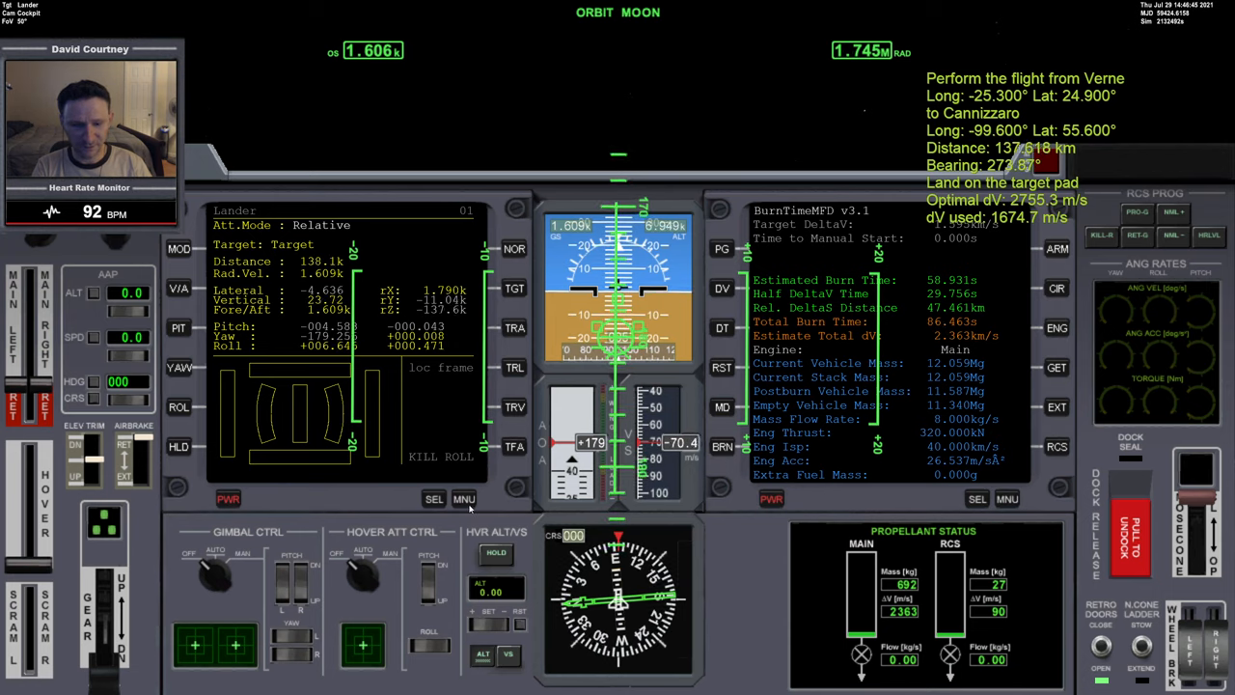
click(463, 498)
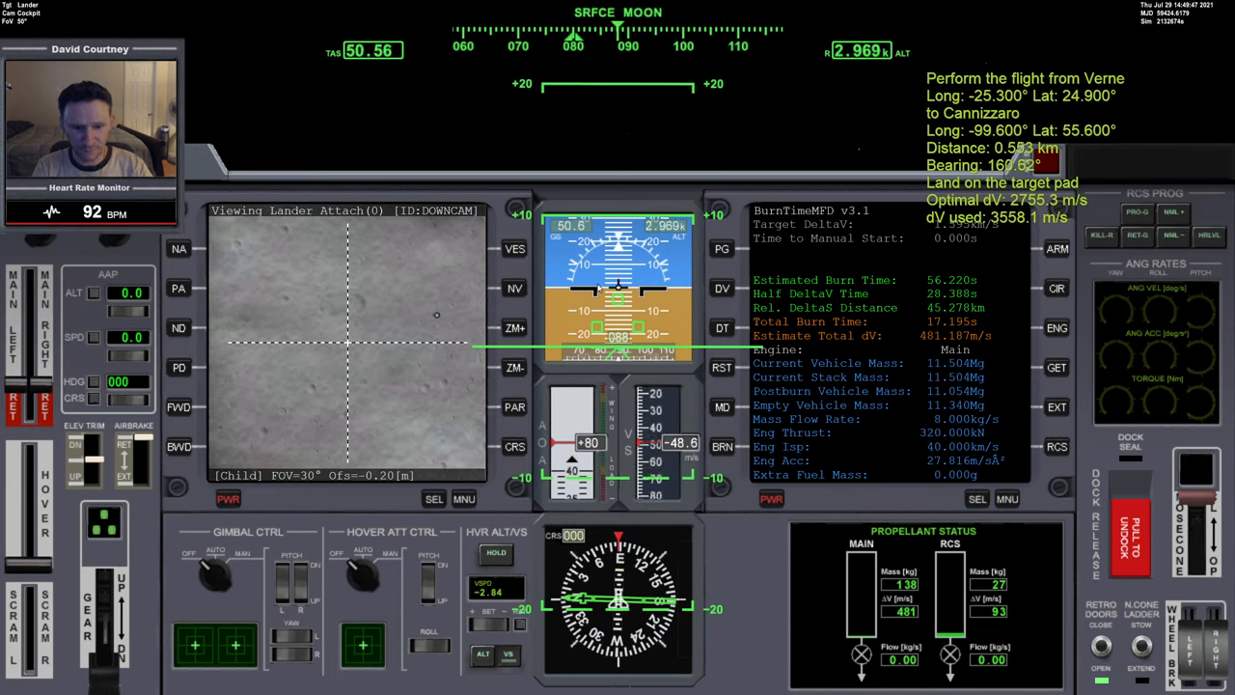
Bring up the Mode Select list on the right MFD while flying low toward the pad
click(977, 498)
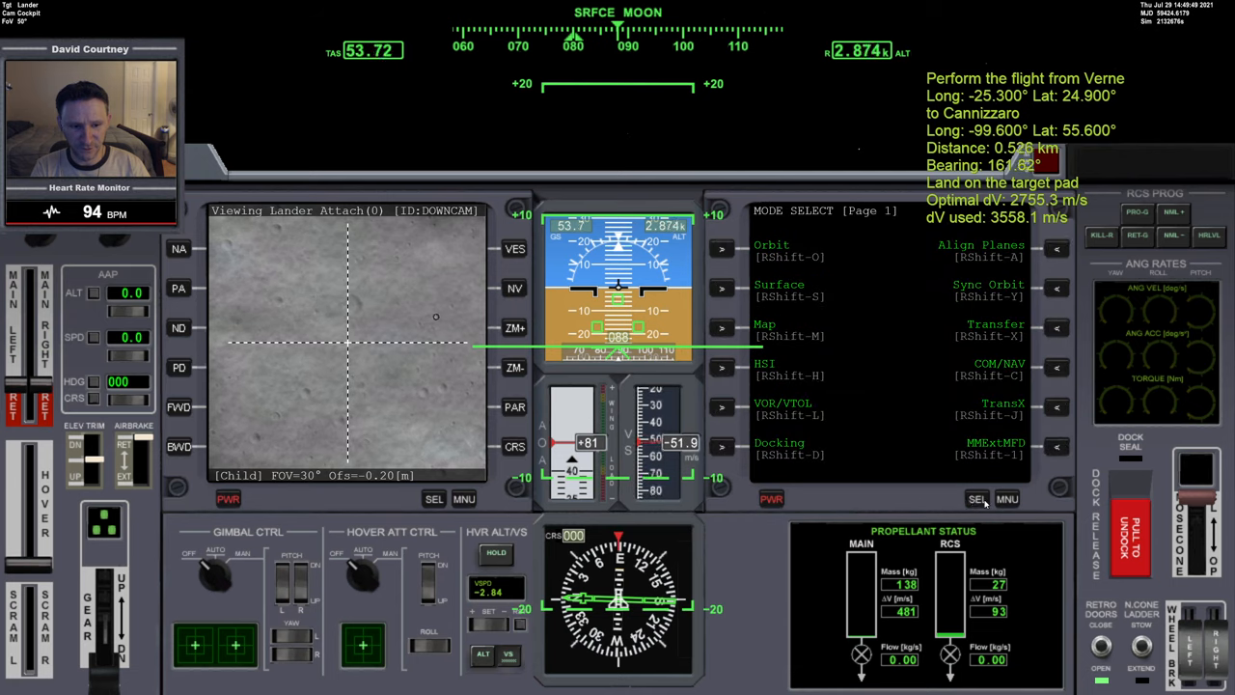